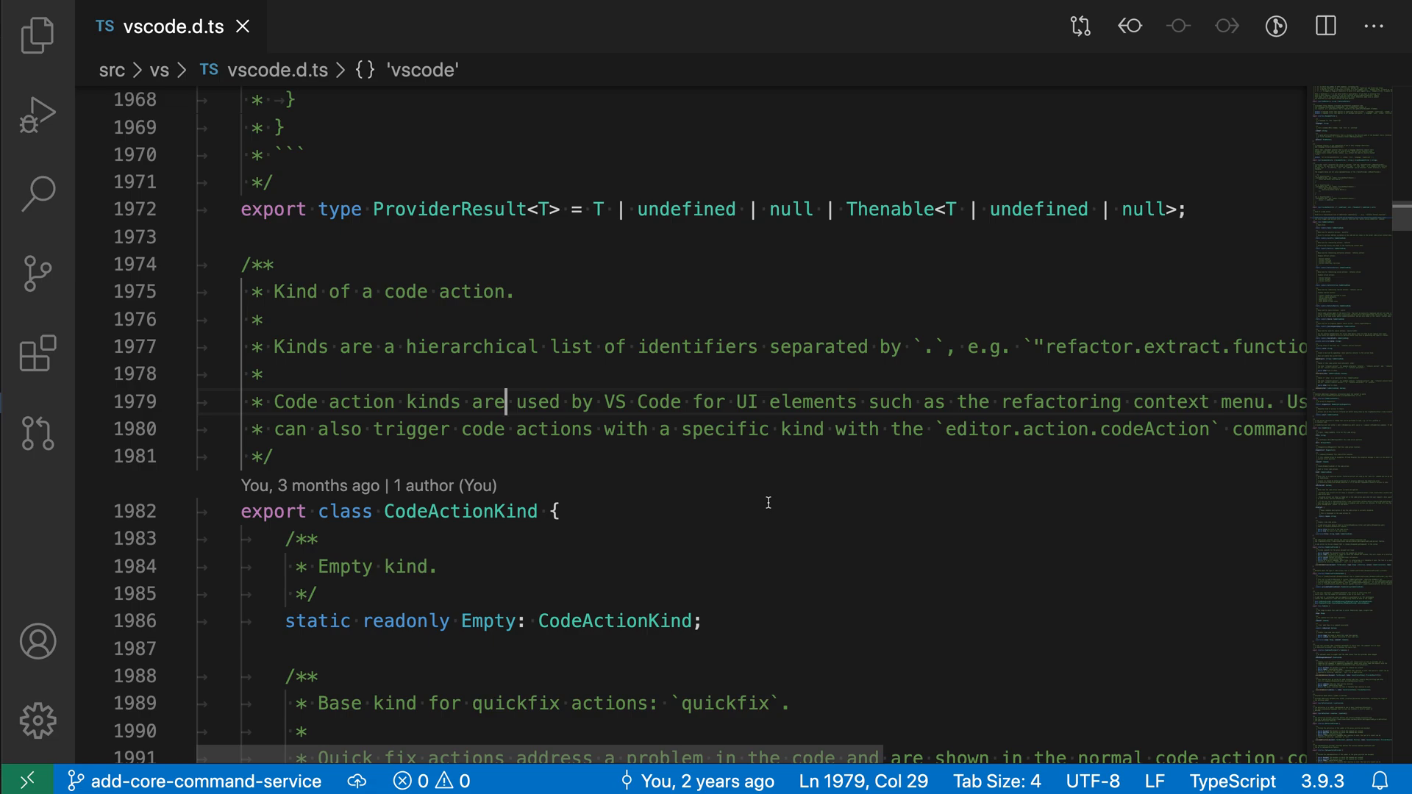
{"action": "mouse_move", "coordinate": [831, 443]}
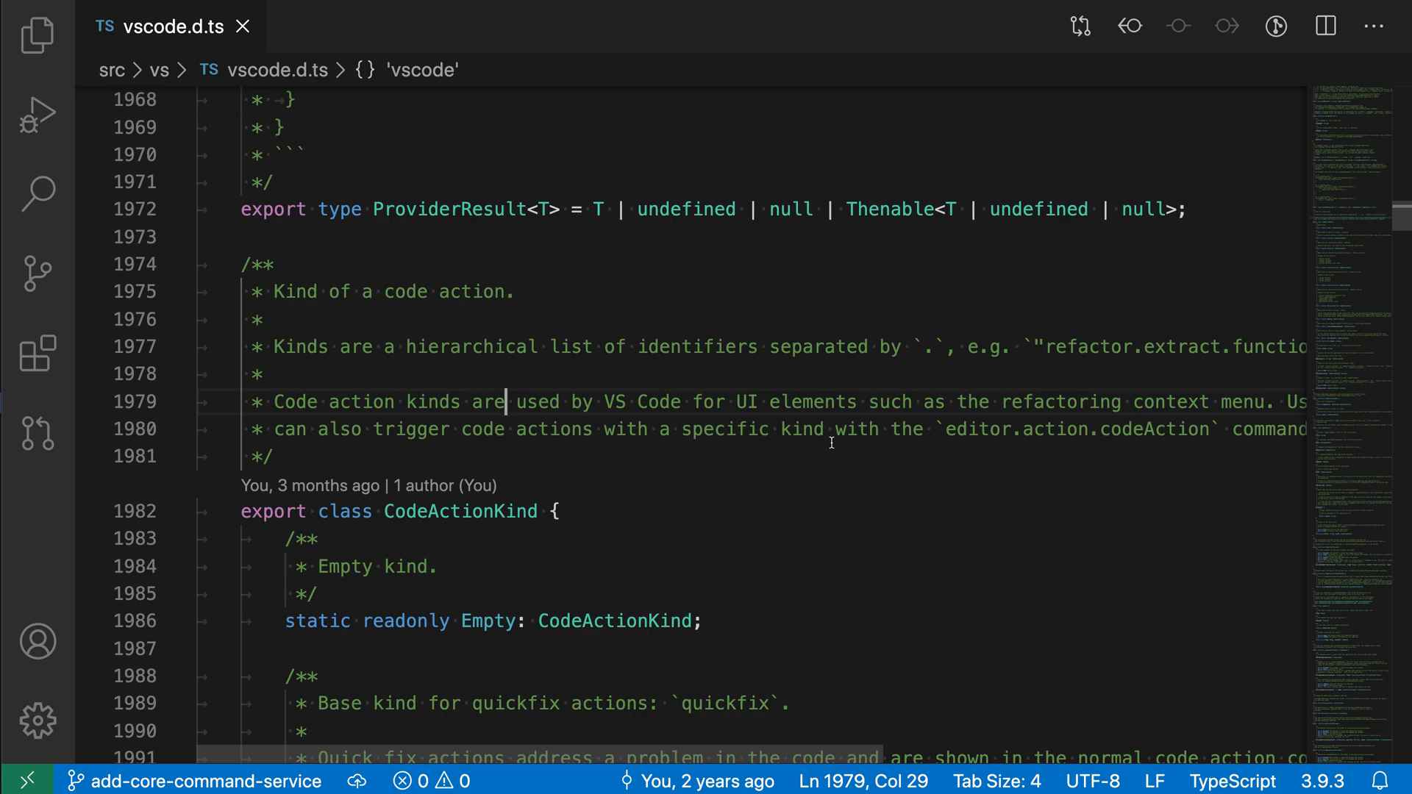
Browse vscode.d.ts around lines 1981–1986 and the CodeActionKind class, moving the cursor between them.
{"action": "left_click", "coordinate": [508, 621]}
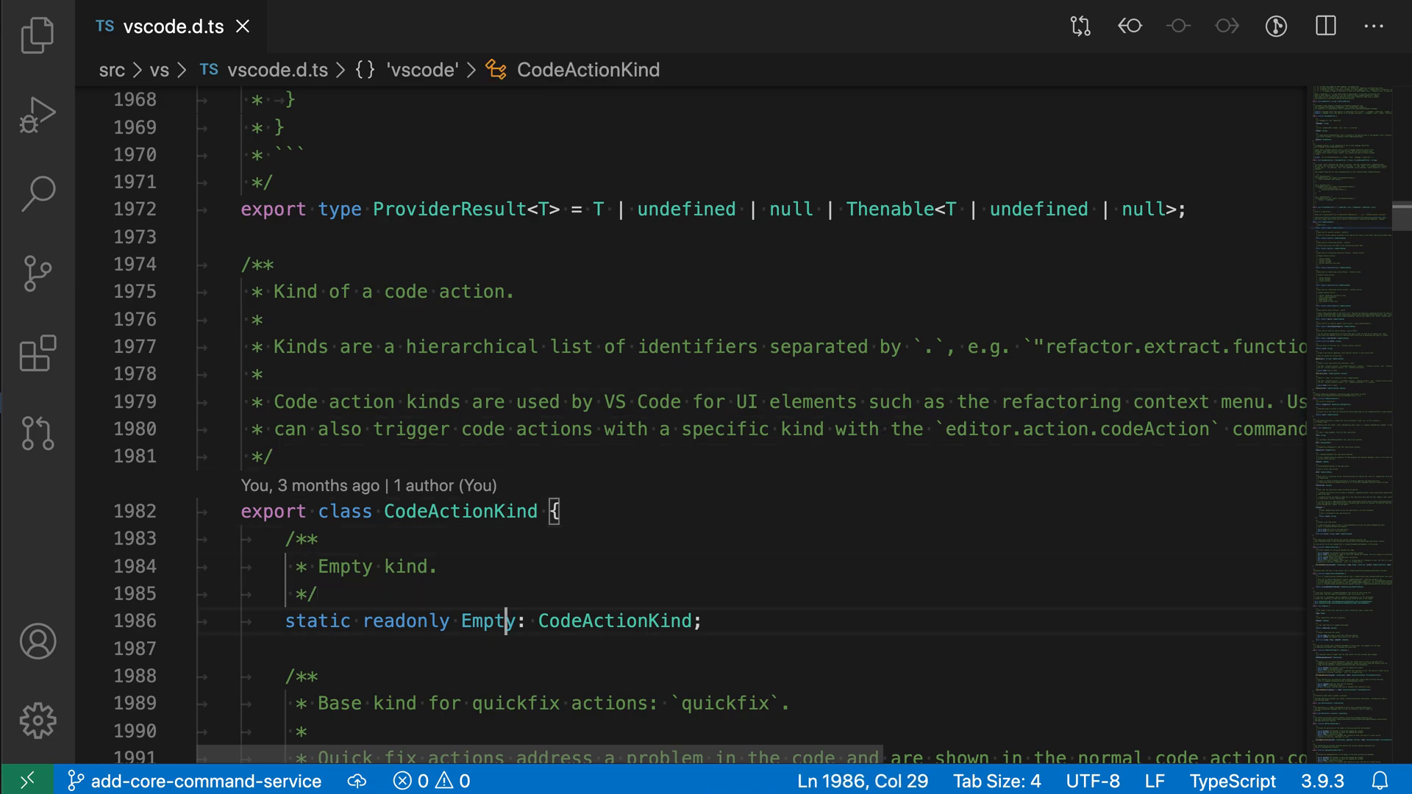
{"action": "scroll", "scroll_direction": "down", "scroll_amount": 3}
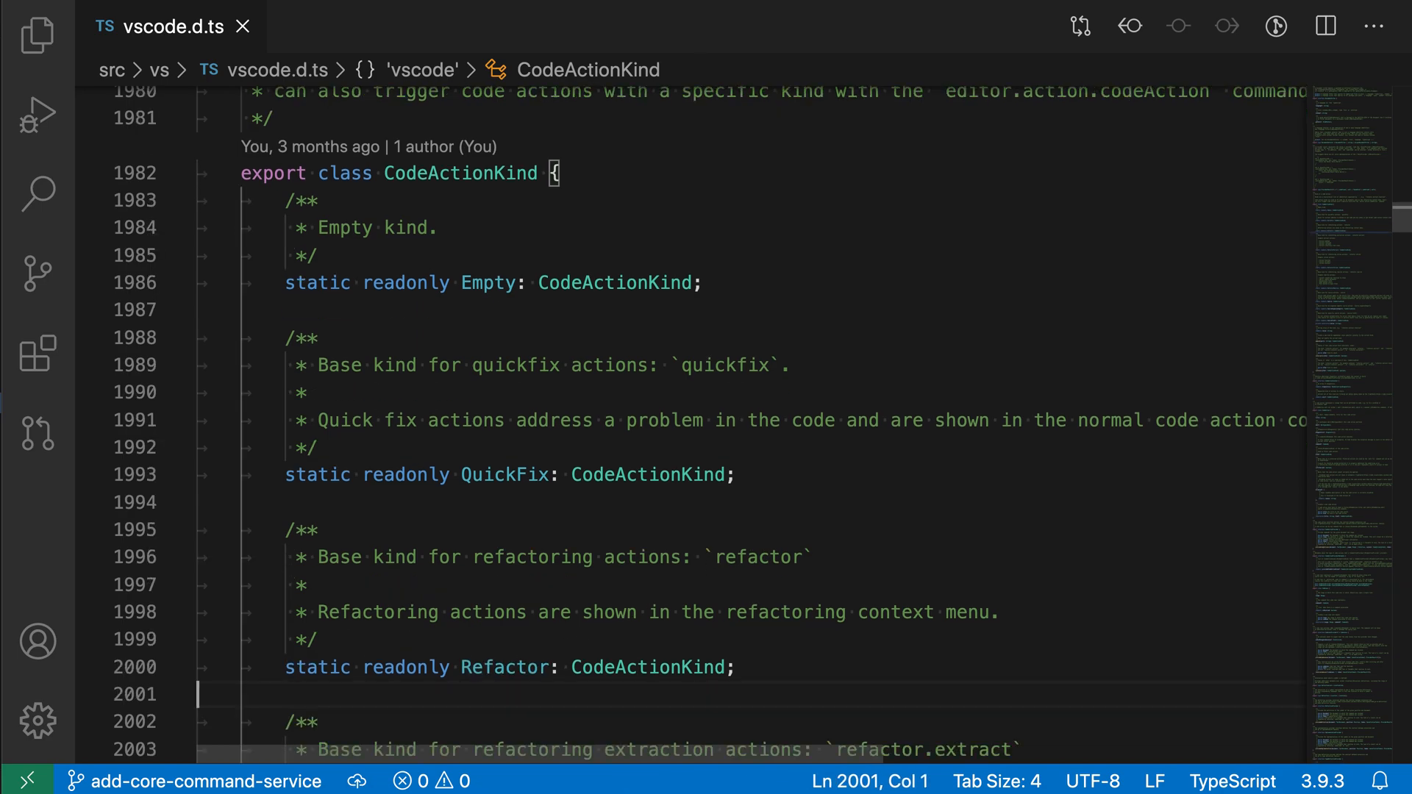
{"action": "left_click", "coordinate": [507, 174]}
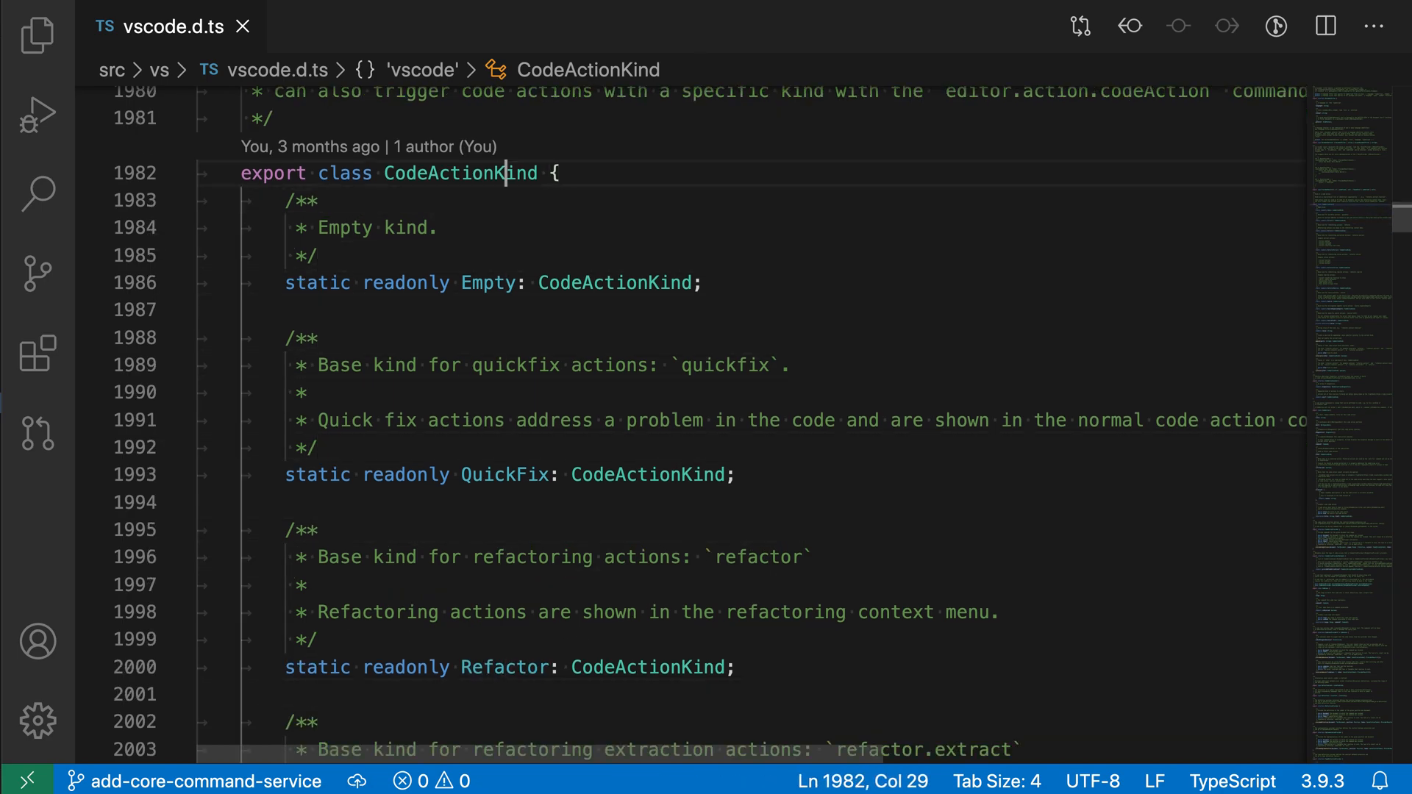
{"action": "scroll", "scroll_direction": "up", "scroll_amount": 3}
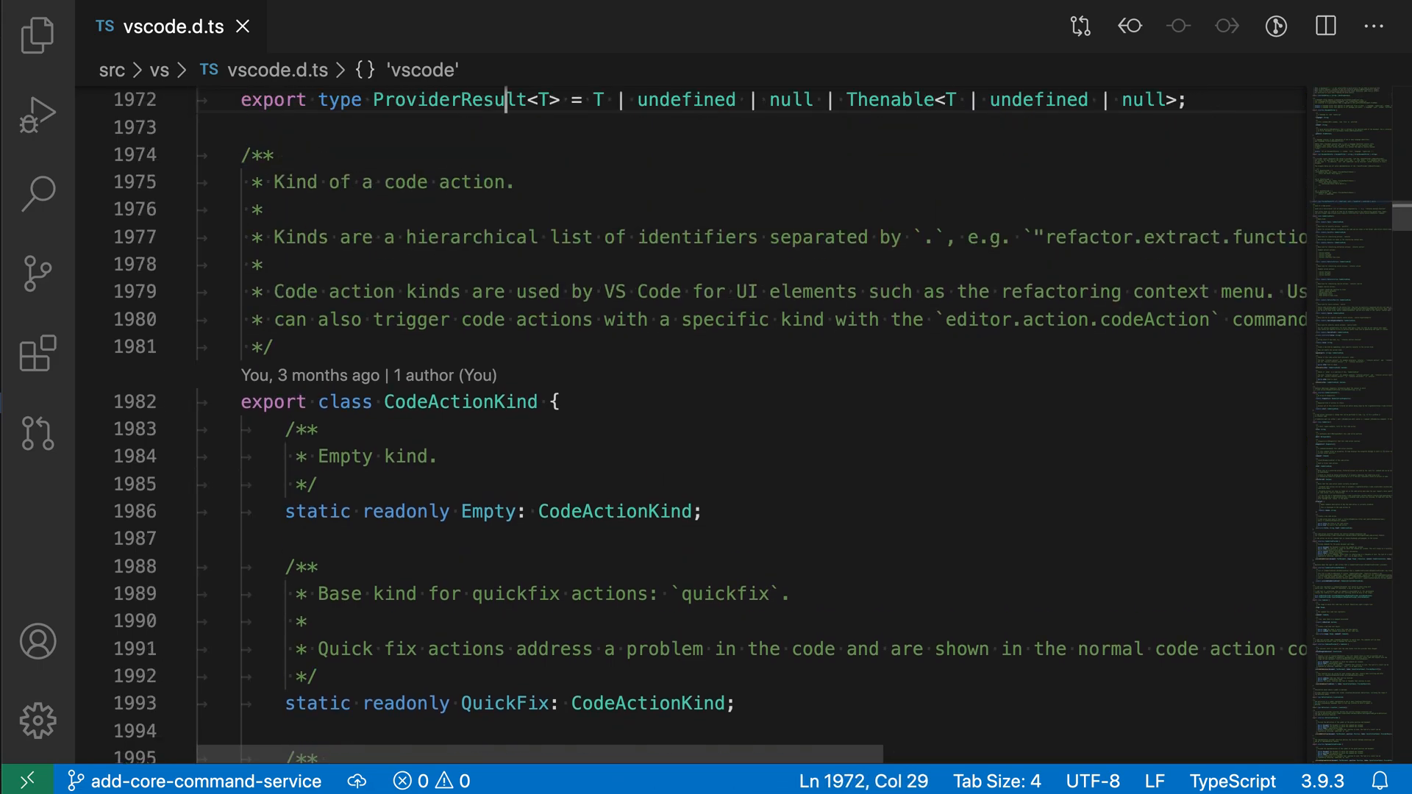
{"action": "scroll", "scroll_direction": "up", "scroll_amount": 3}
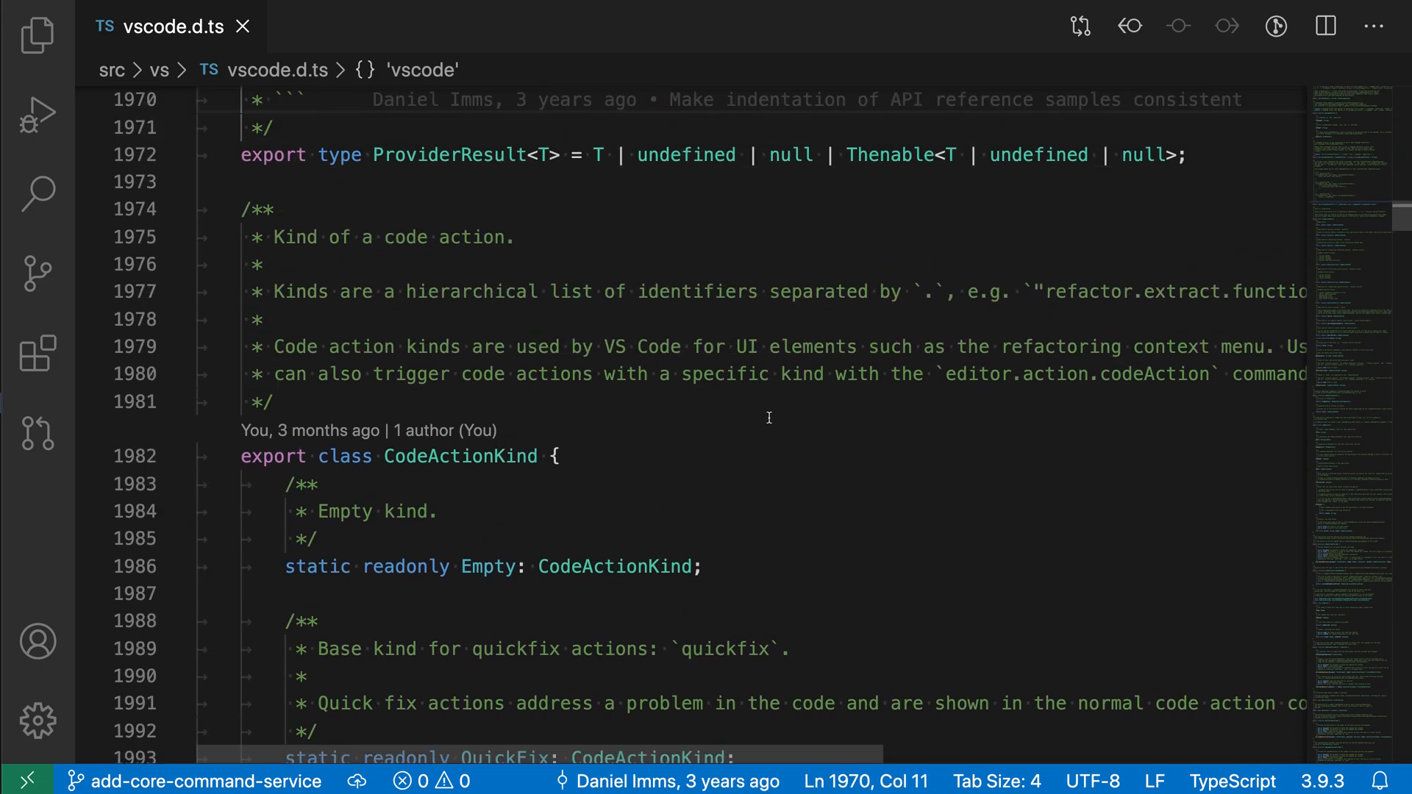
{"action": "left_click", "coordinate": [280, 402]}
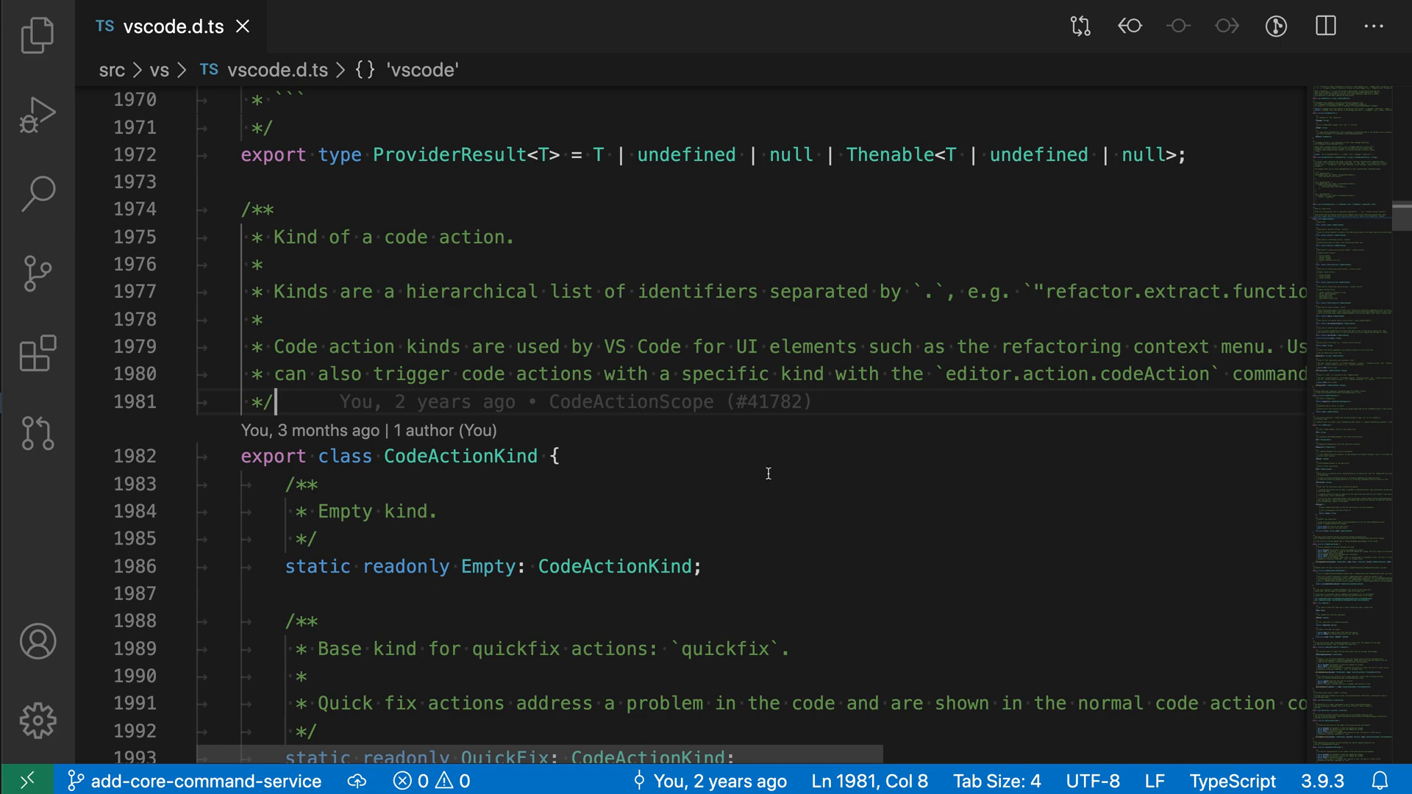
{"action": "mouse_move", "coordinate": [735, 565]}
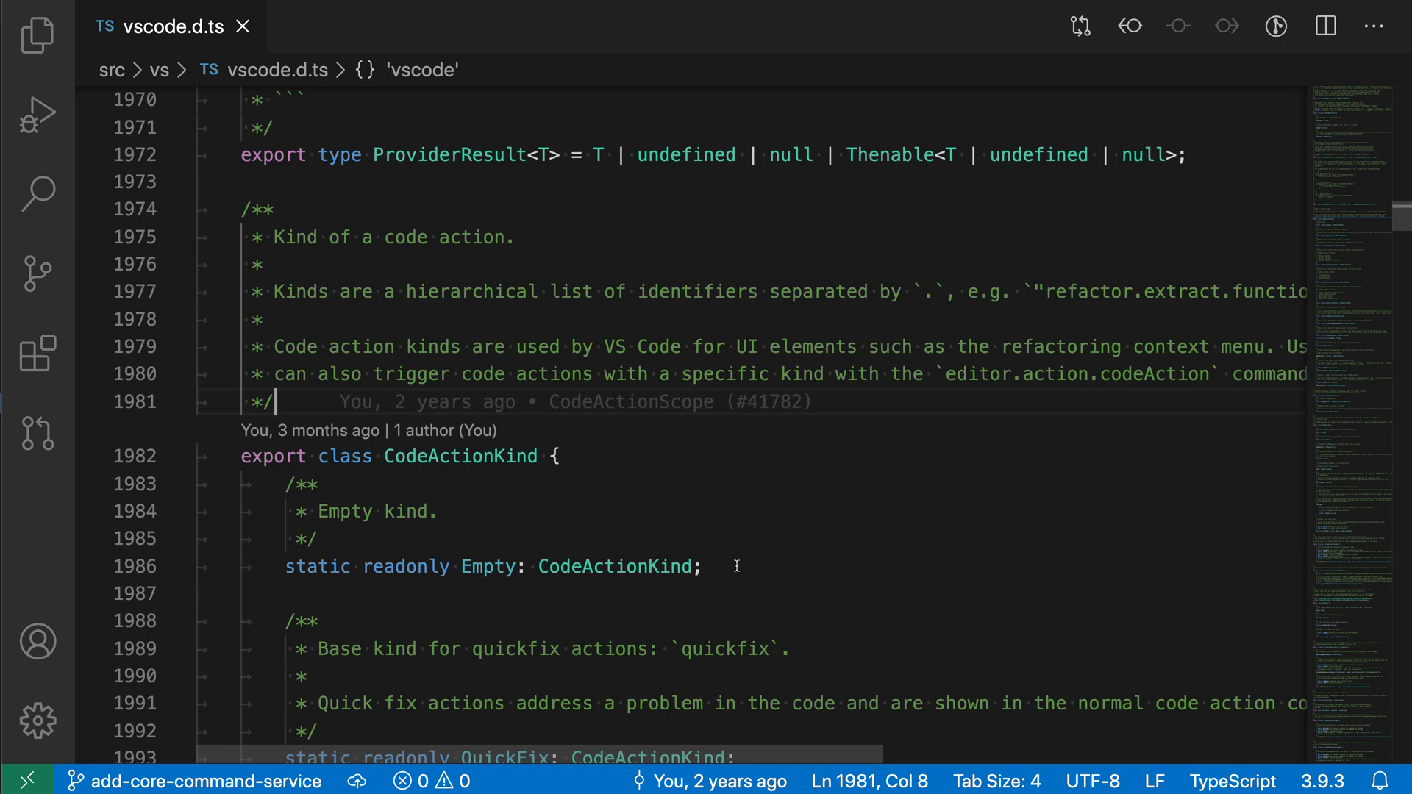
{"action": "mouse_move", "coordinate": [693, 145]}
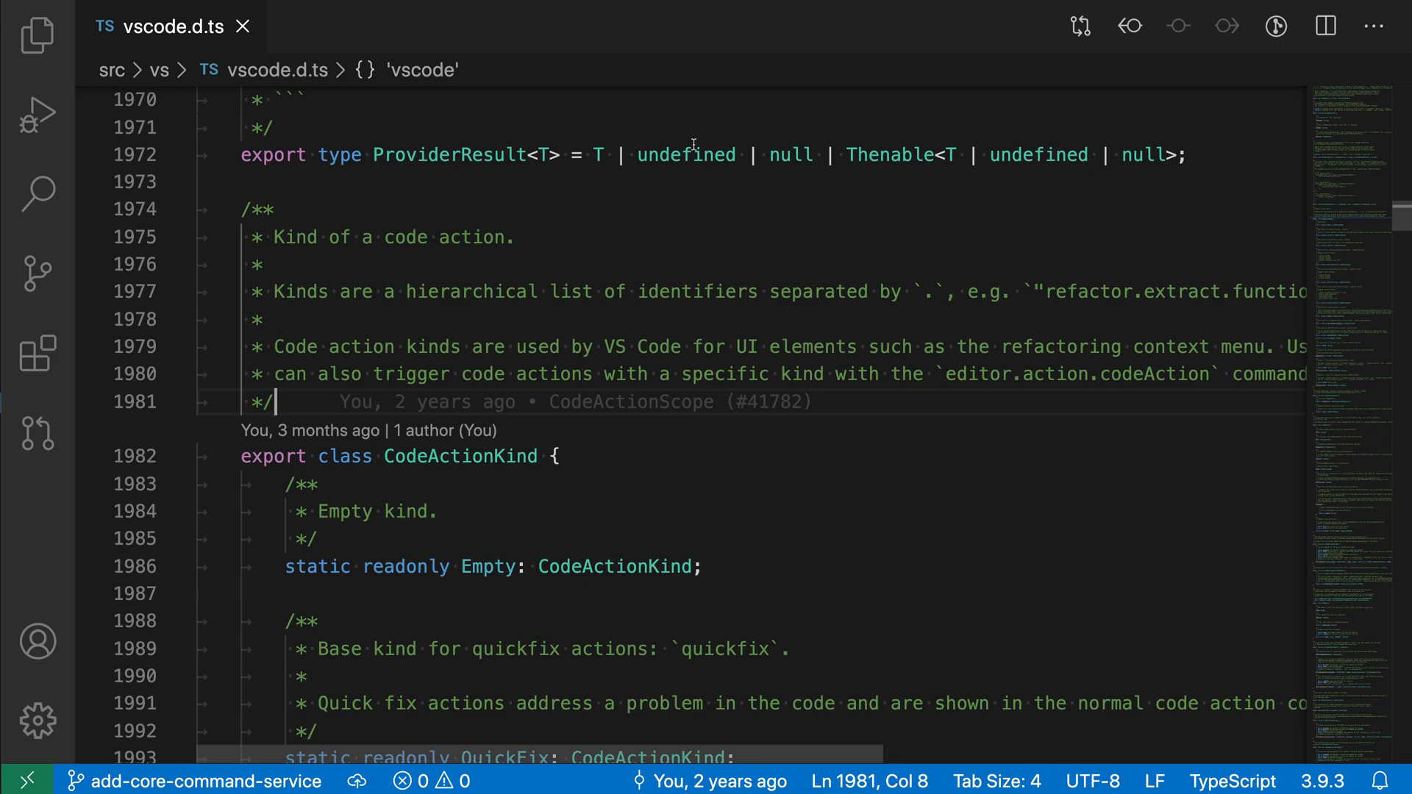
{"action": "mouse_move", "coordinate": [732, 525]}
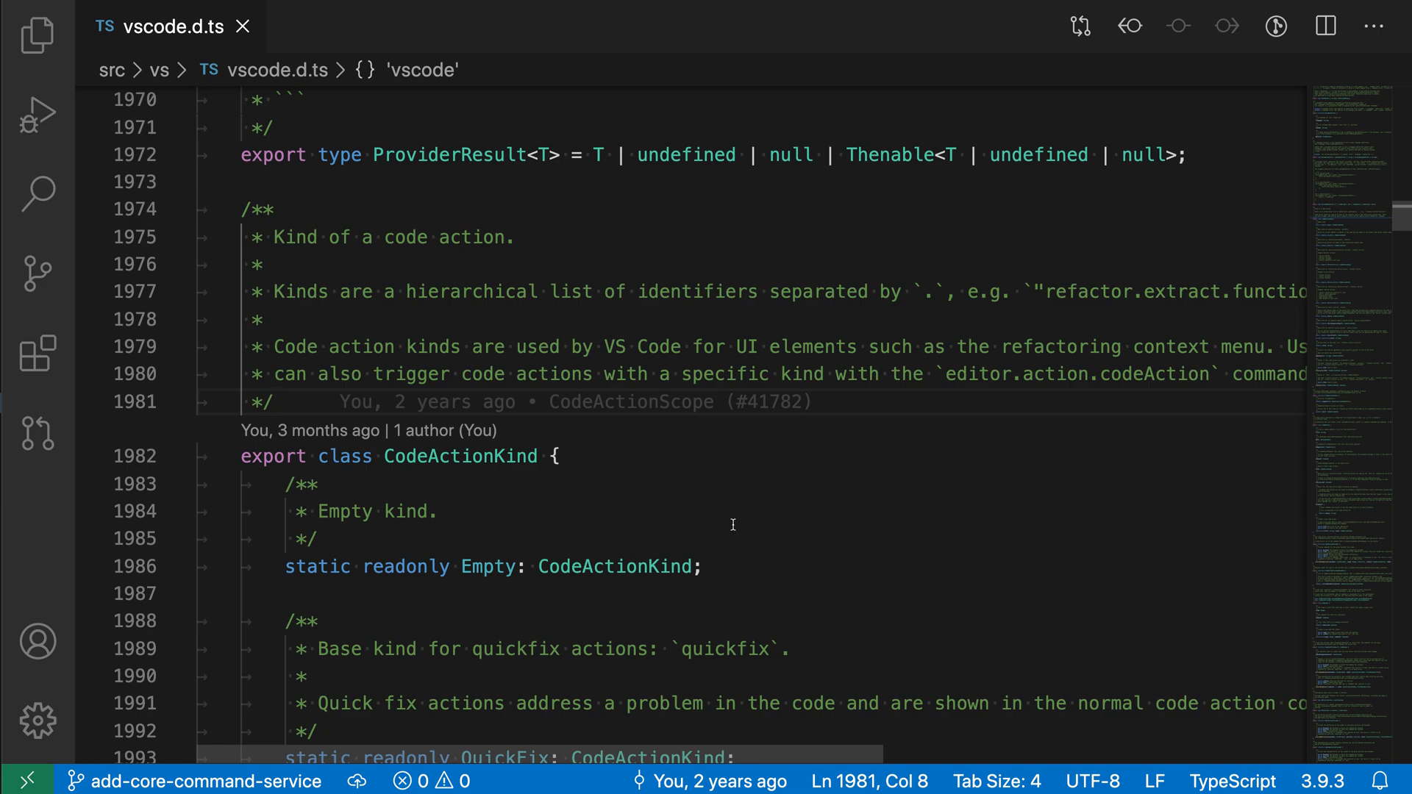
{"action": "mouse_move", "coordinate": [767, 533]}
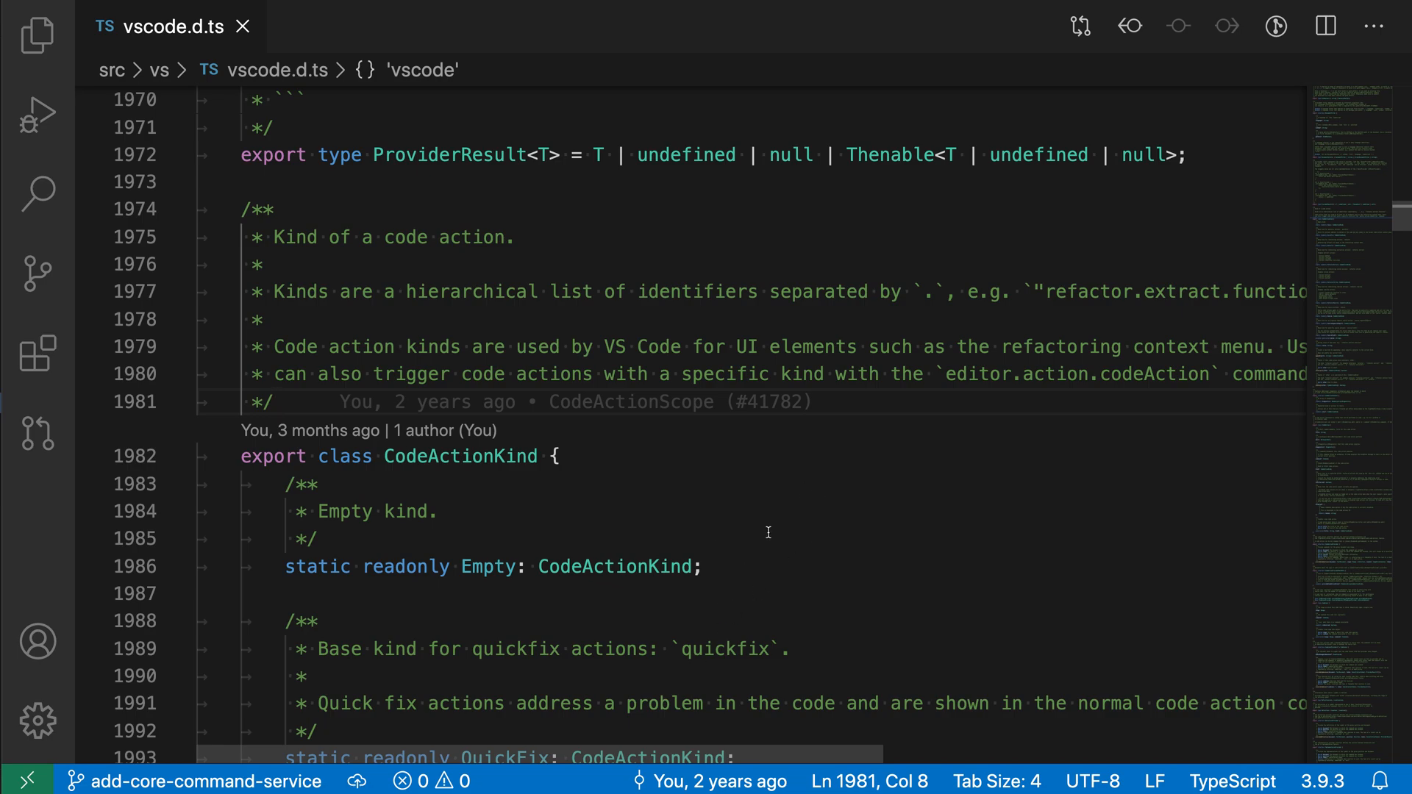
Open Settings beside vscode.d.ts, search "cursor lines" and set Editor: Cursor Surrounding Lines to 5.
{"action": "left_click", "coordinate": [275, 402]}
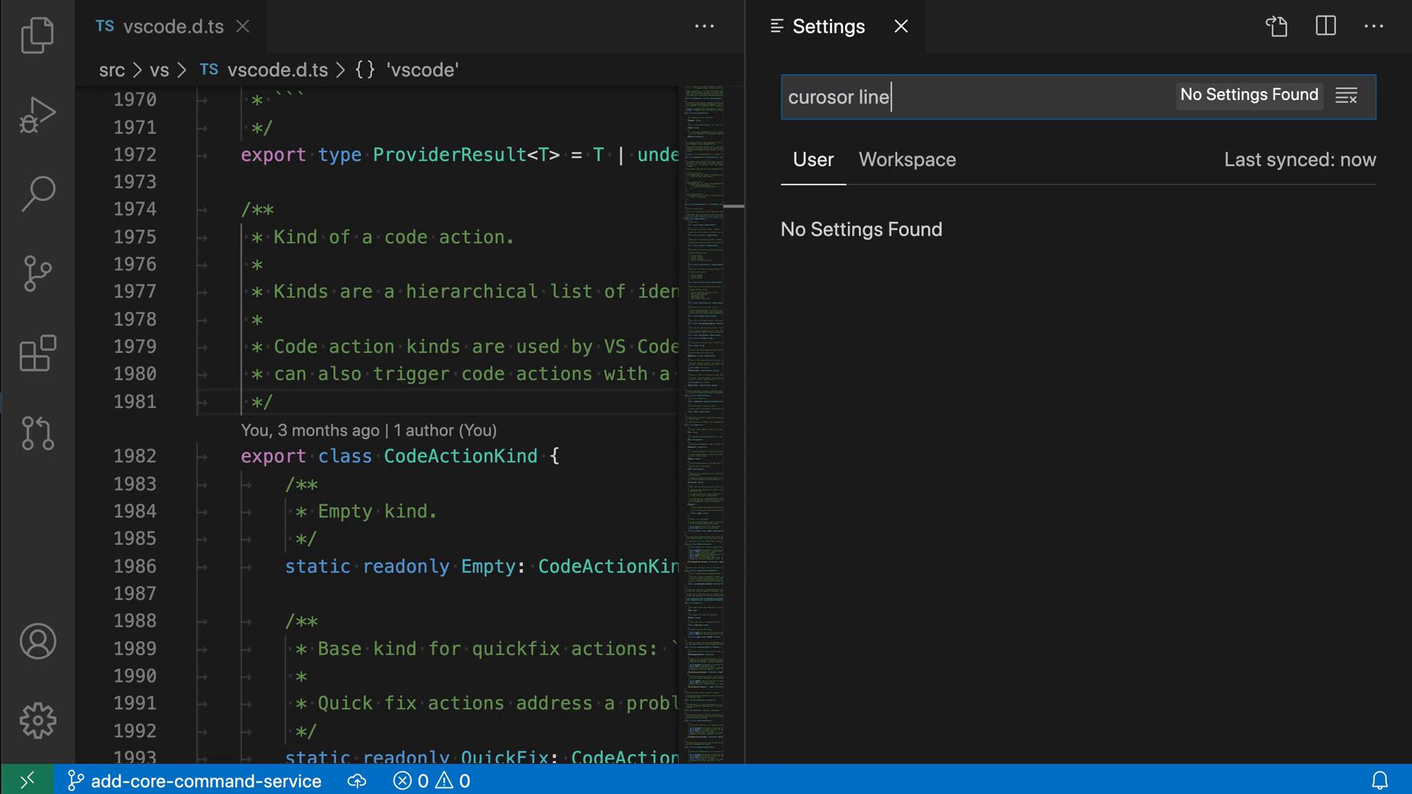
{"action": "type", "text": "cursor lines"}
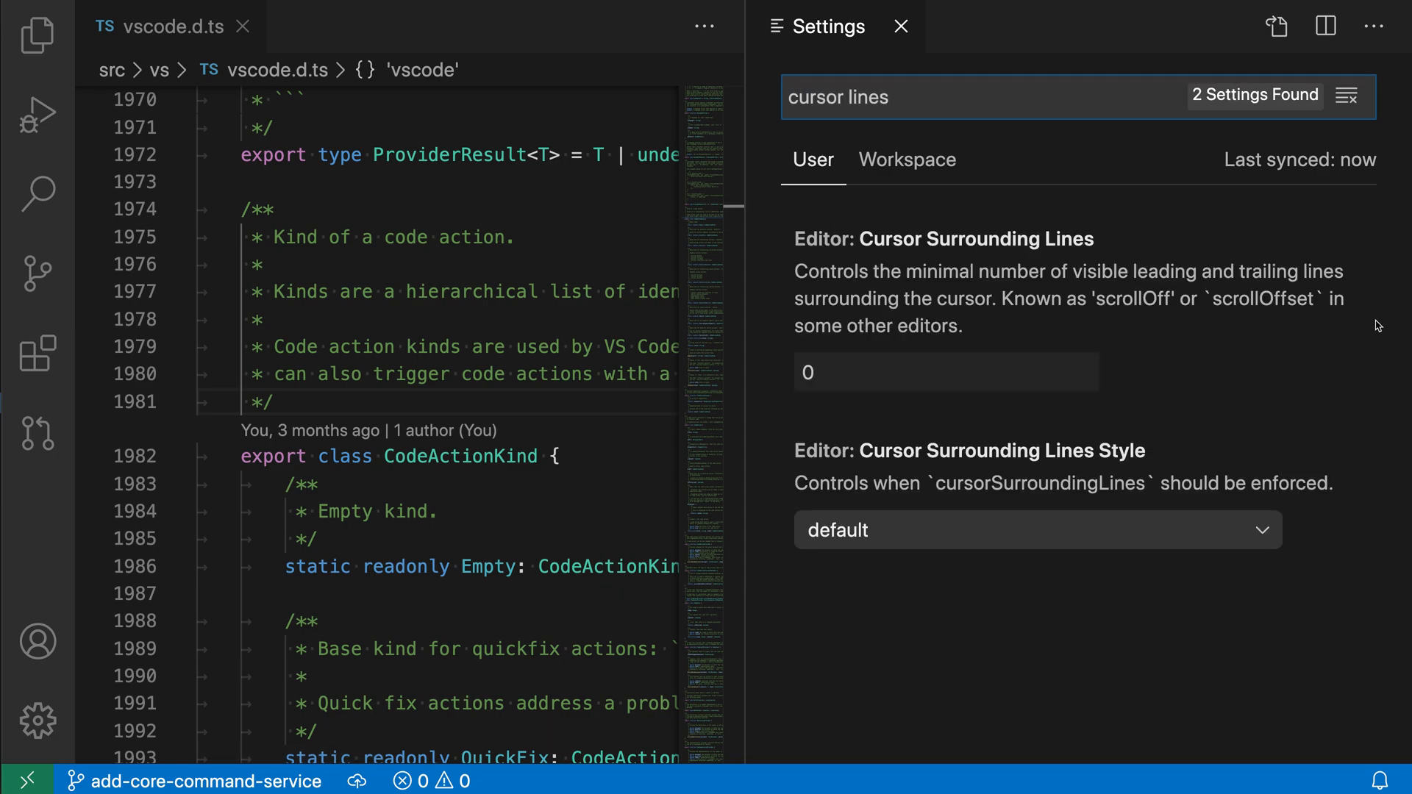
{"action": "left_click", "coordinate": [1346, 97]}
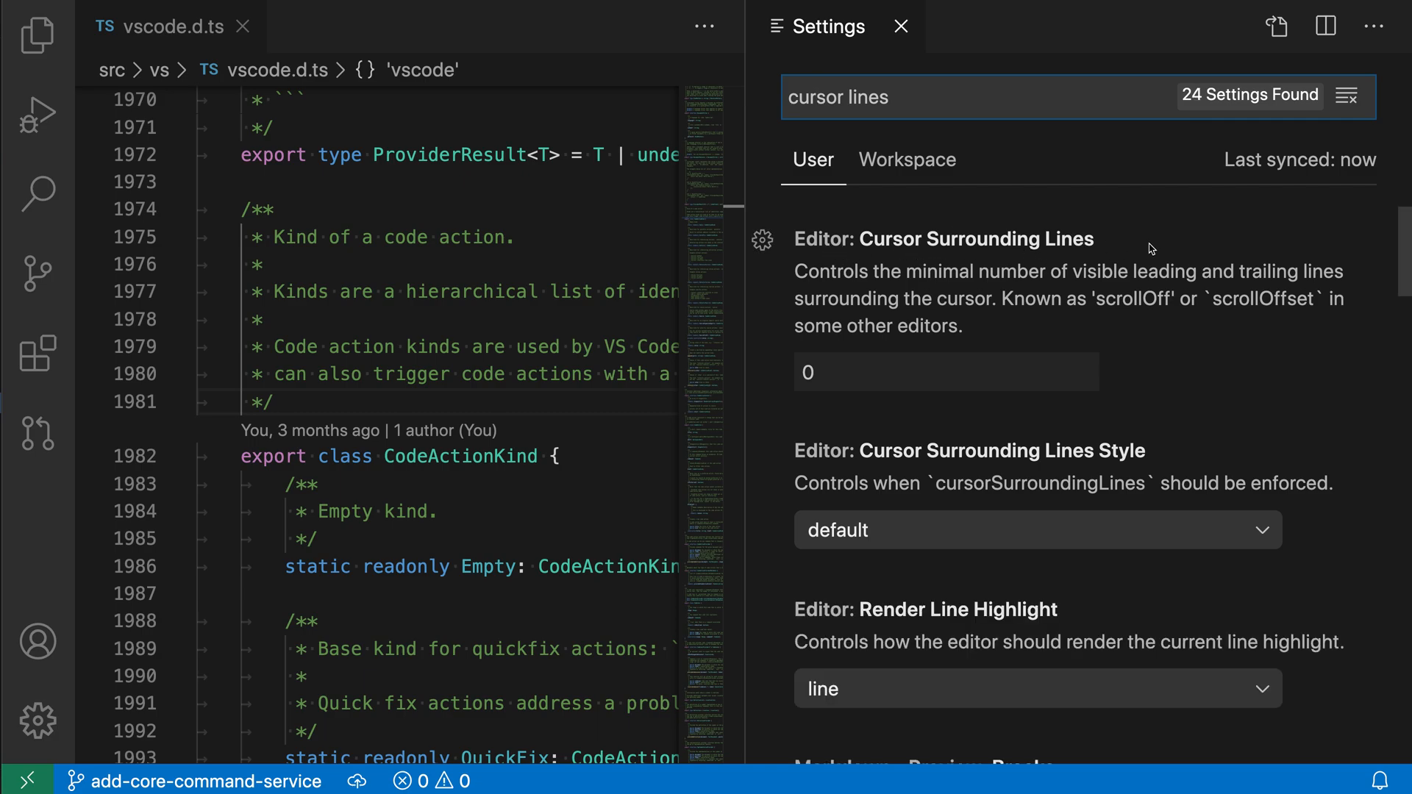
{"action": "mouse_move", "coordinate": [951, 358]}
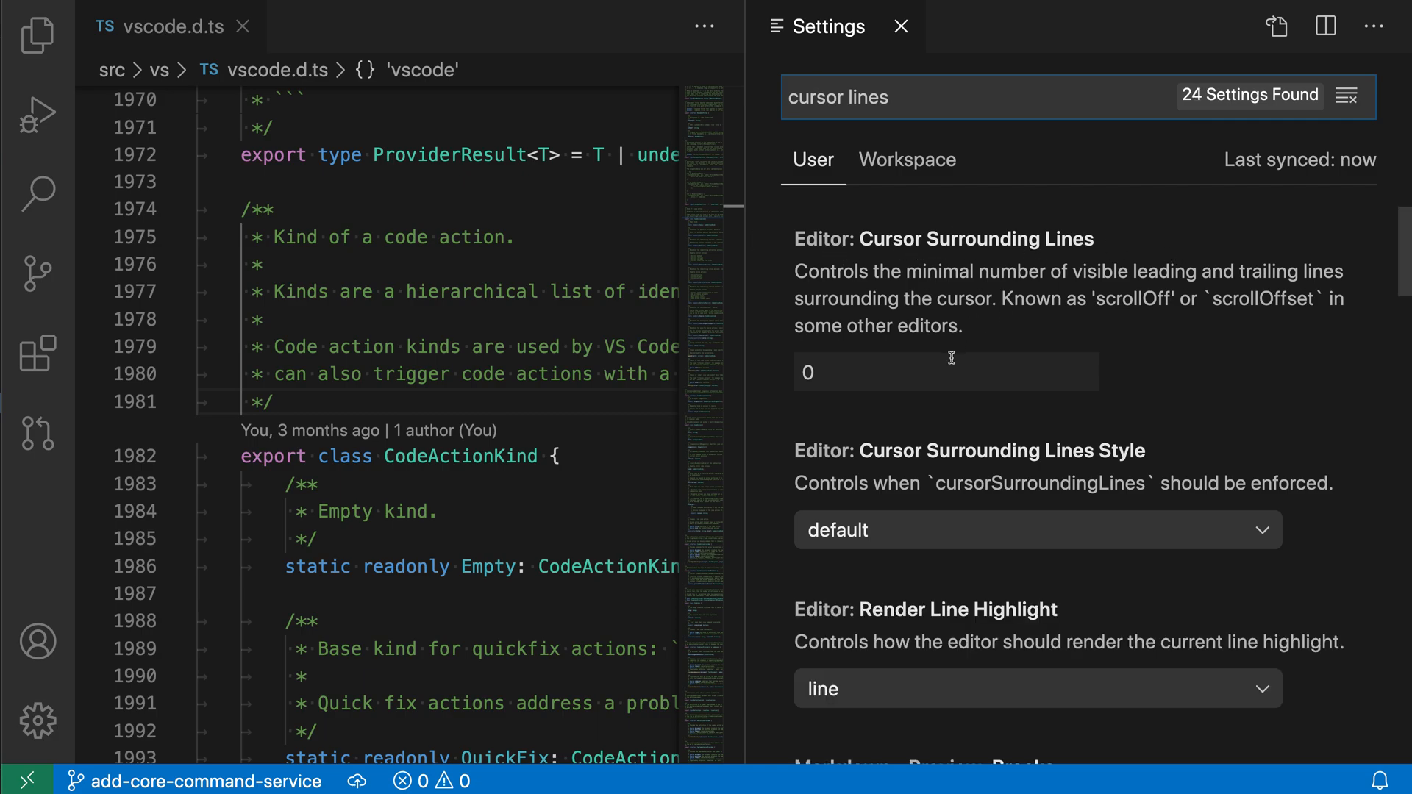
{"action": "left_click", "coordinate": [946, 371]}
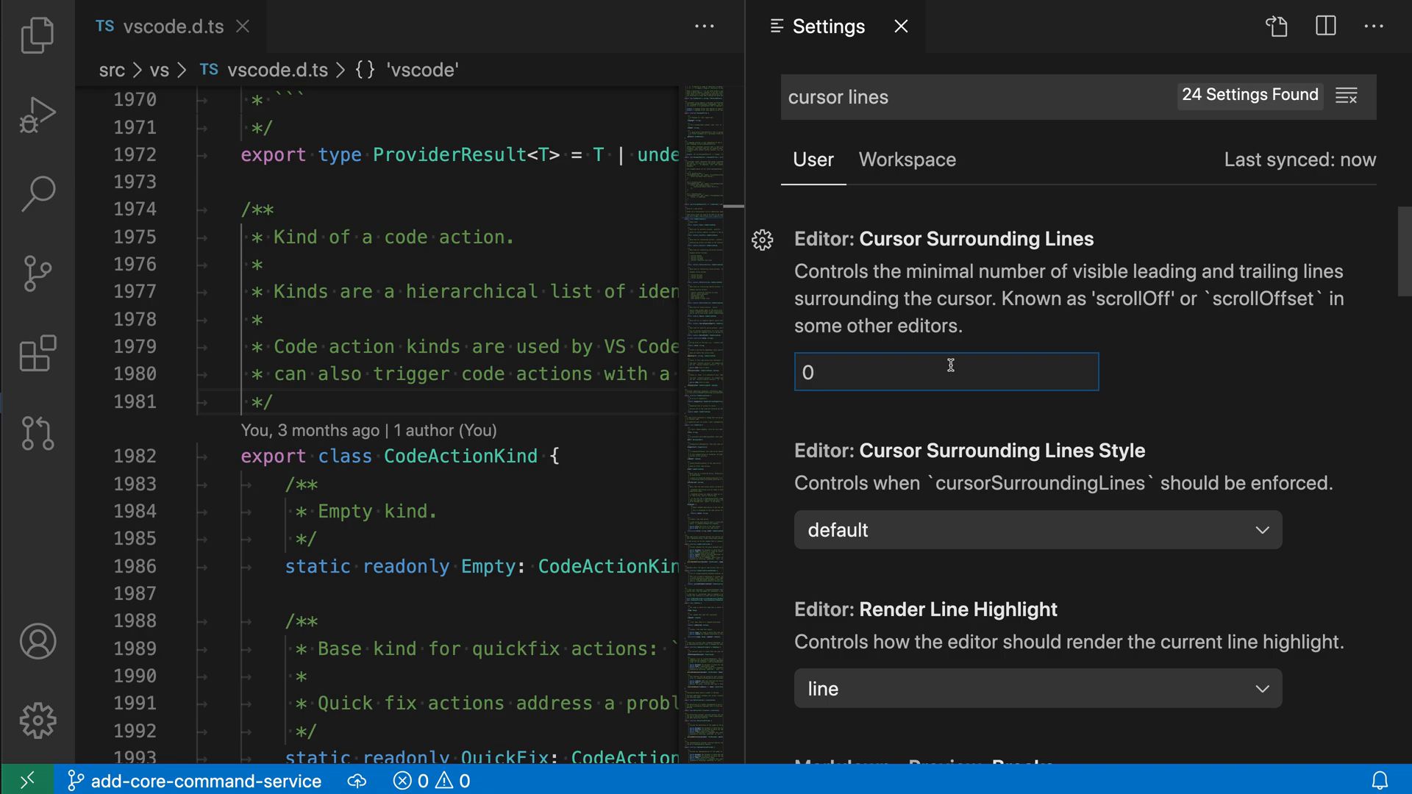
{"action": "type", "text": "5"}
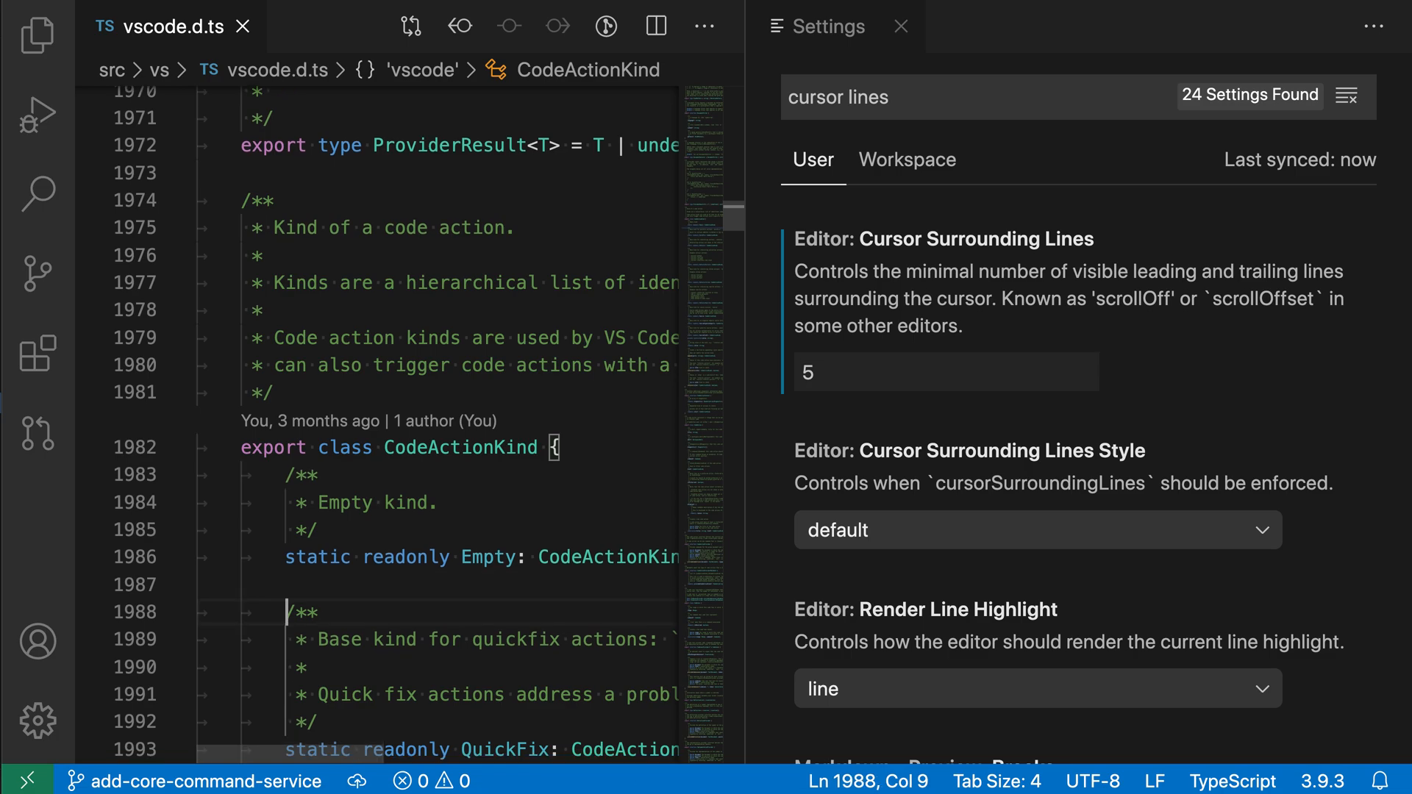
{"action": "scroll", "scroll_direction": "down", "scroll_amount": 3}
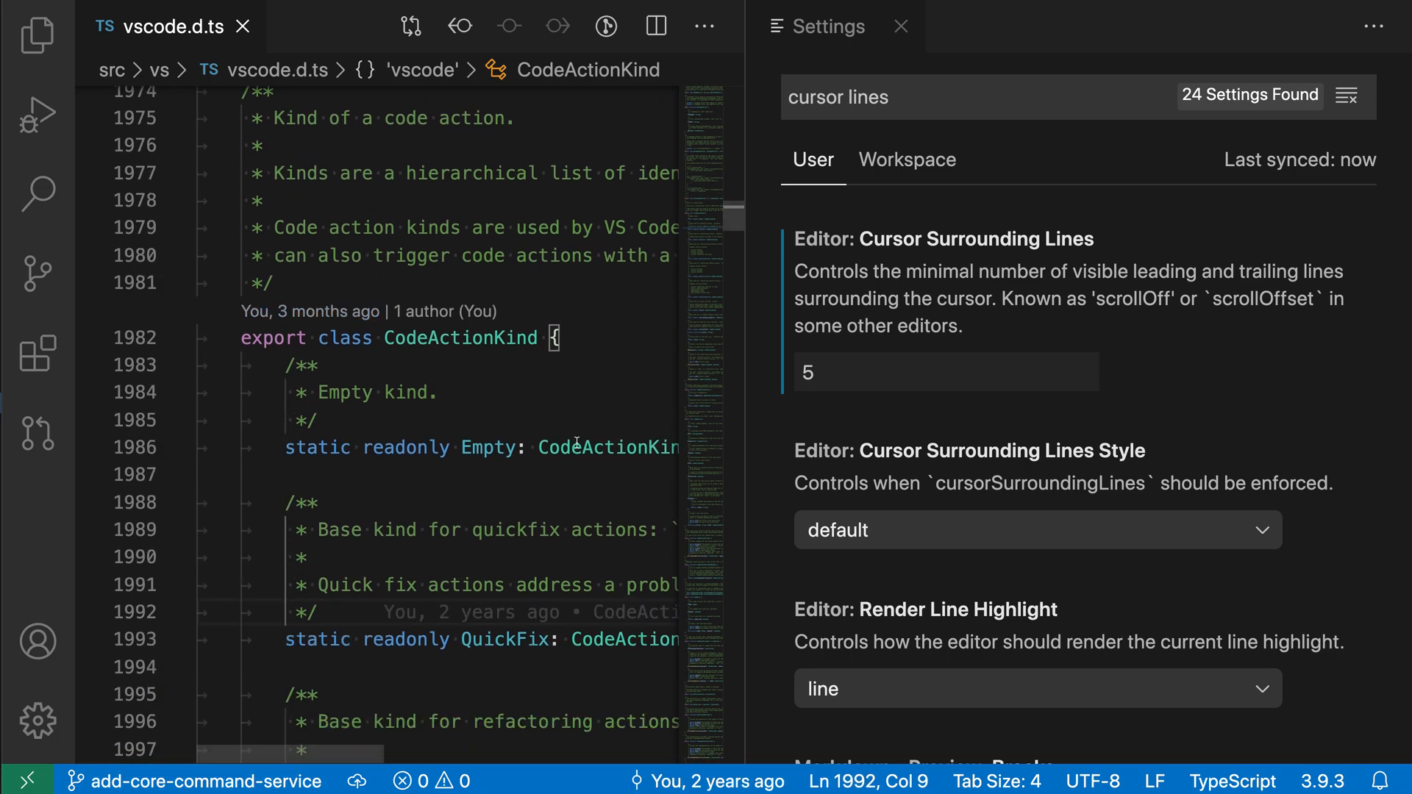
{"action": "scroll", "scroll_direction": "down", "scroll_amount": 3}
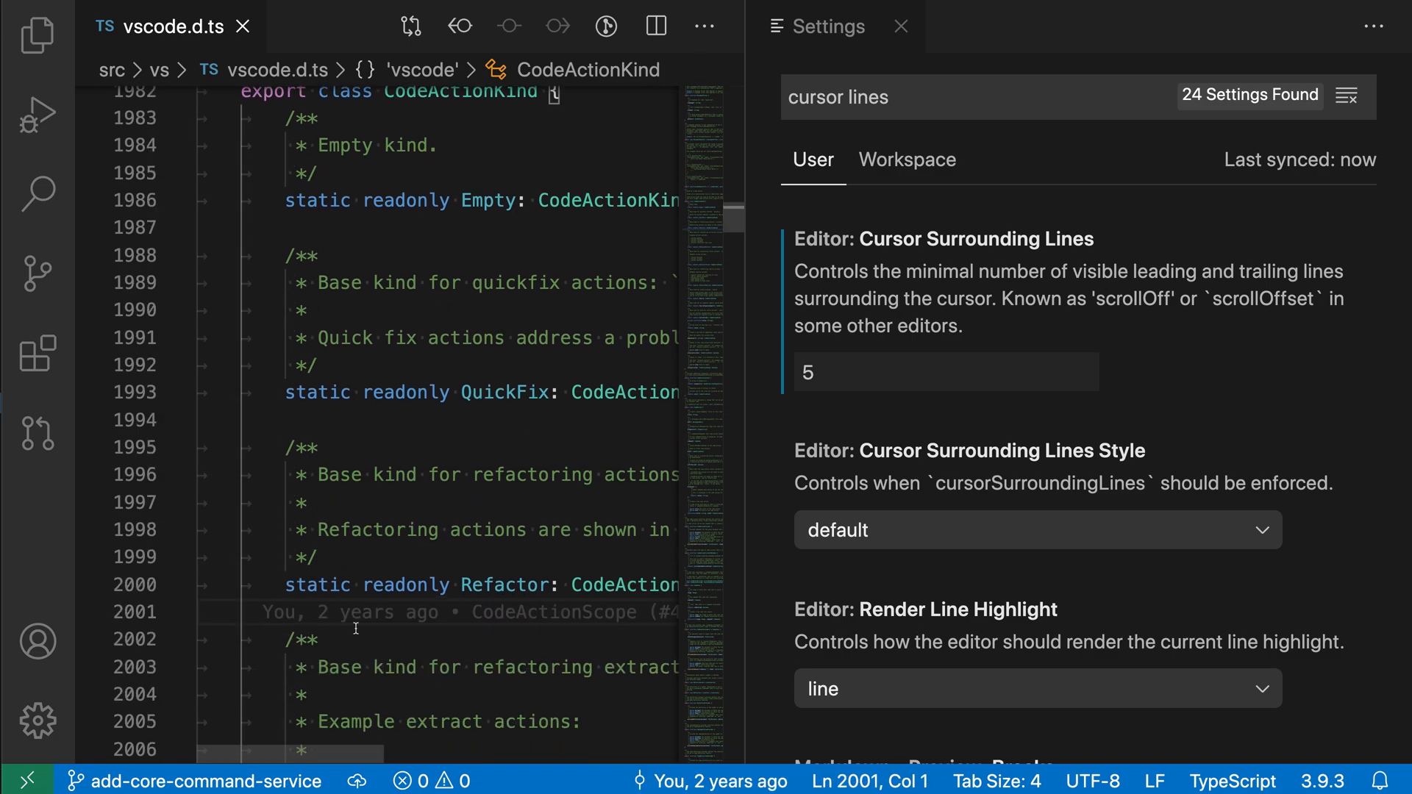
{"action": "left_click", "coordinate": [311, 365]}
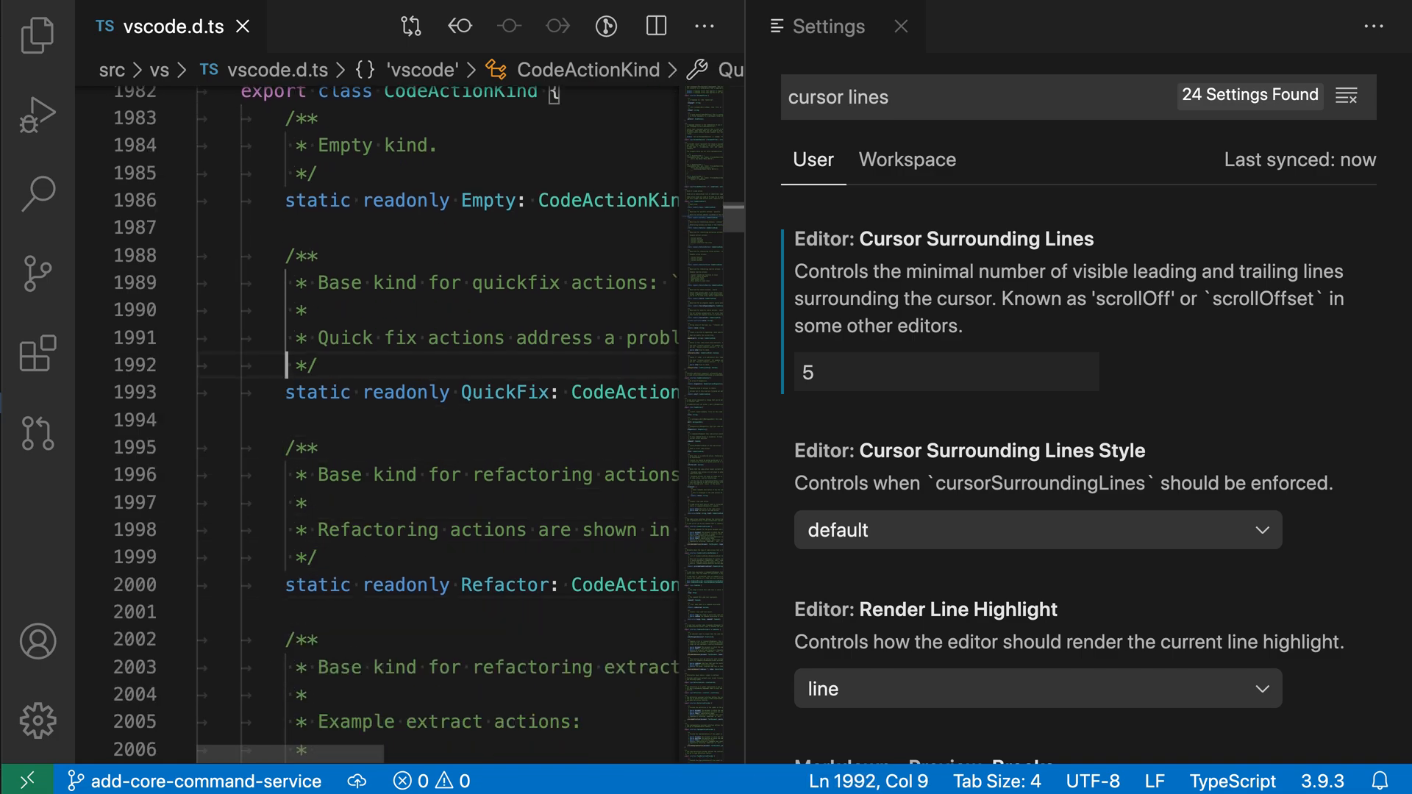
{"action": "scroll", "scroll_direction": "up", "scroll_amount": 3}
{"action": "type", "text": "10"}
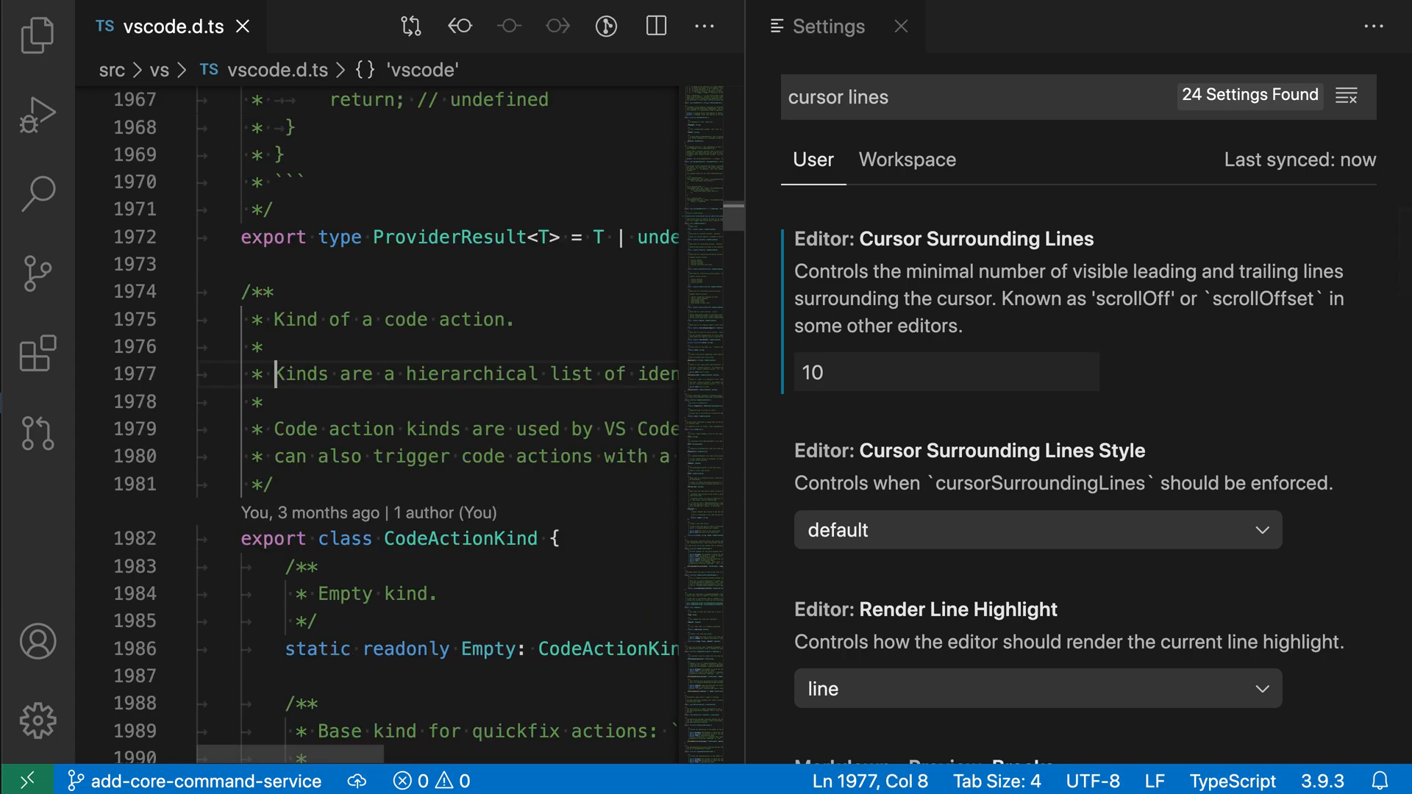
Scroll vscode.d.ts to the ProviderResult type and place the cursor there and on line 1968 to test the setting.
{"action": "scroll", "scroll_direction": "up", "scroll_amount": 3}
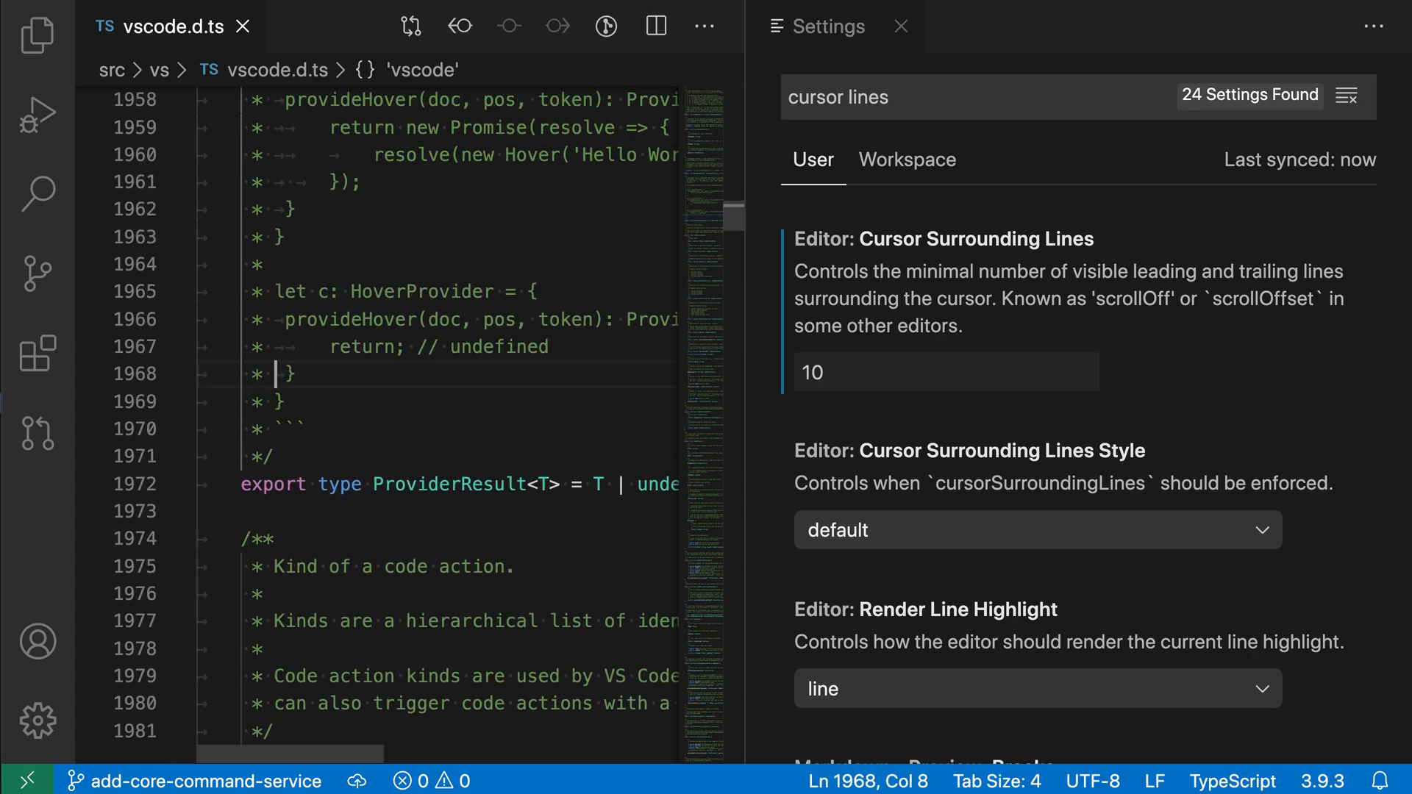
{"action": "scroll", "scroll_direction": "down", "scroll_amount": 3}
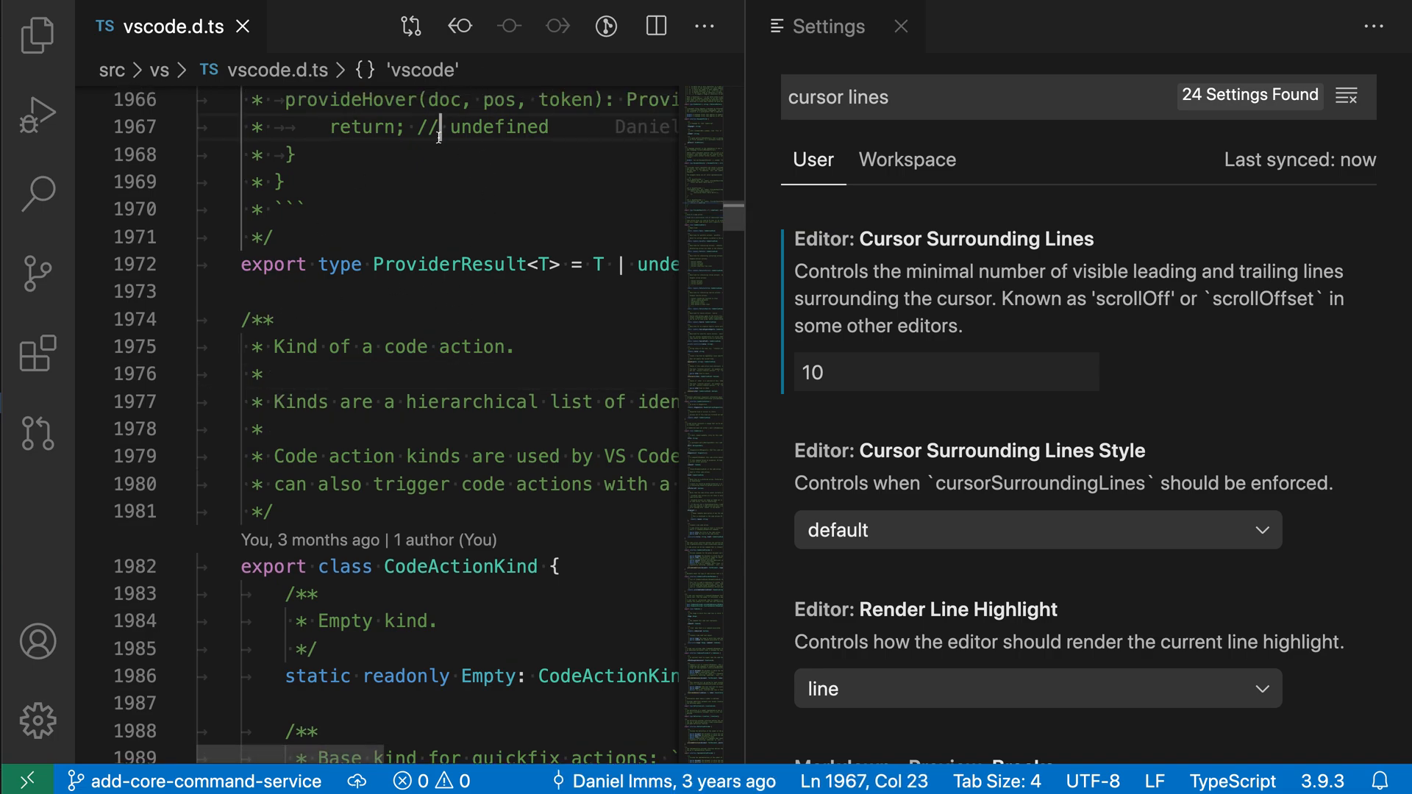
{"action": "scroll", "scroll_direction": "up", "scroll_amount": 3}
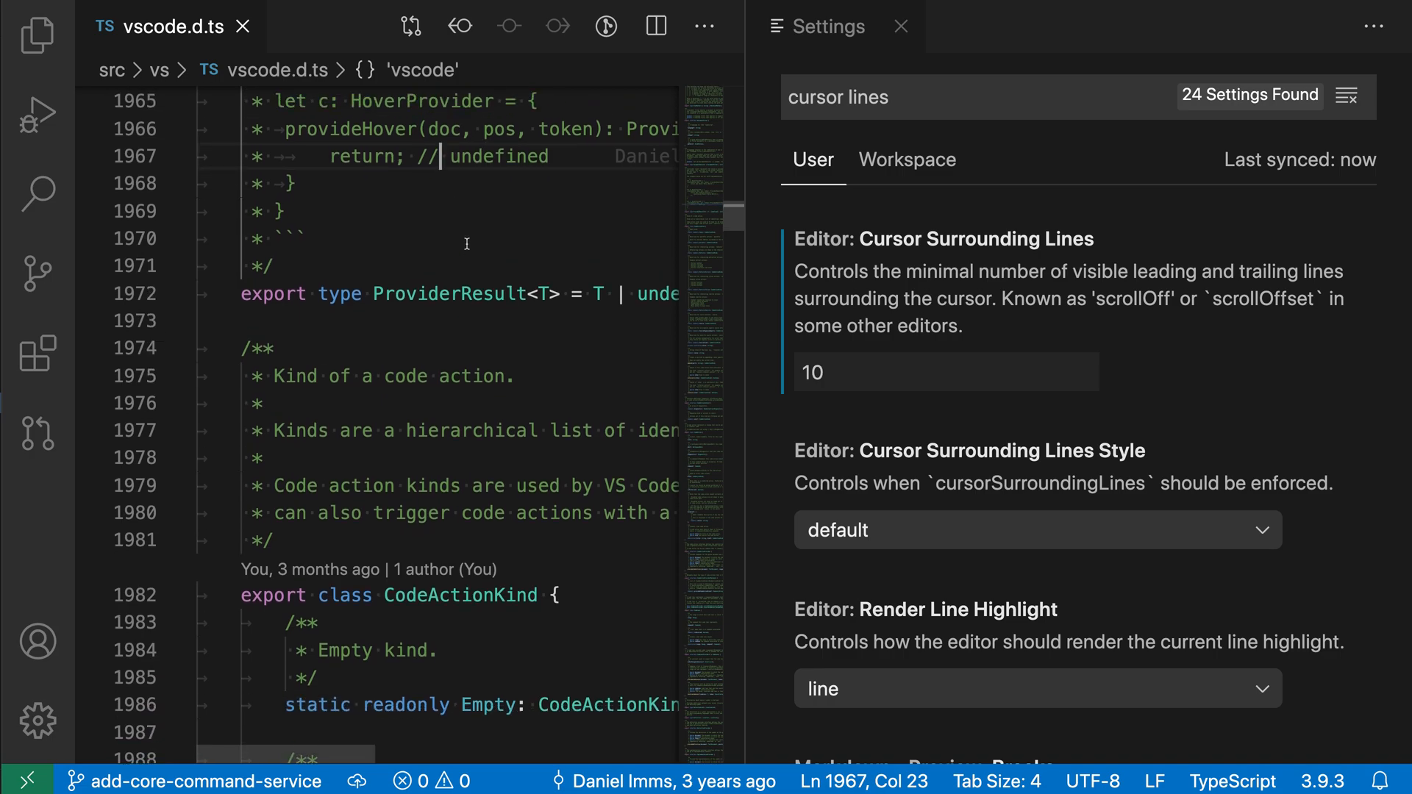
{"action": "scroll", "scroll_direction": "up", "scroll_amount": 3}
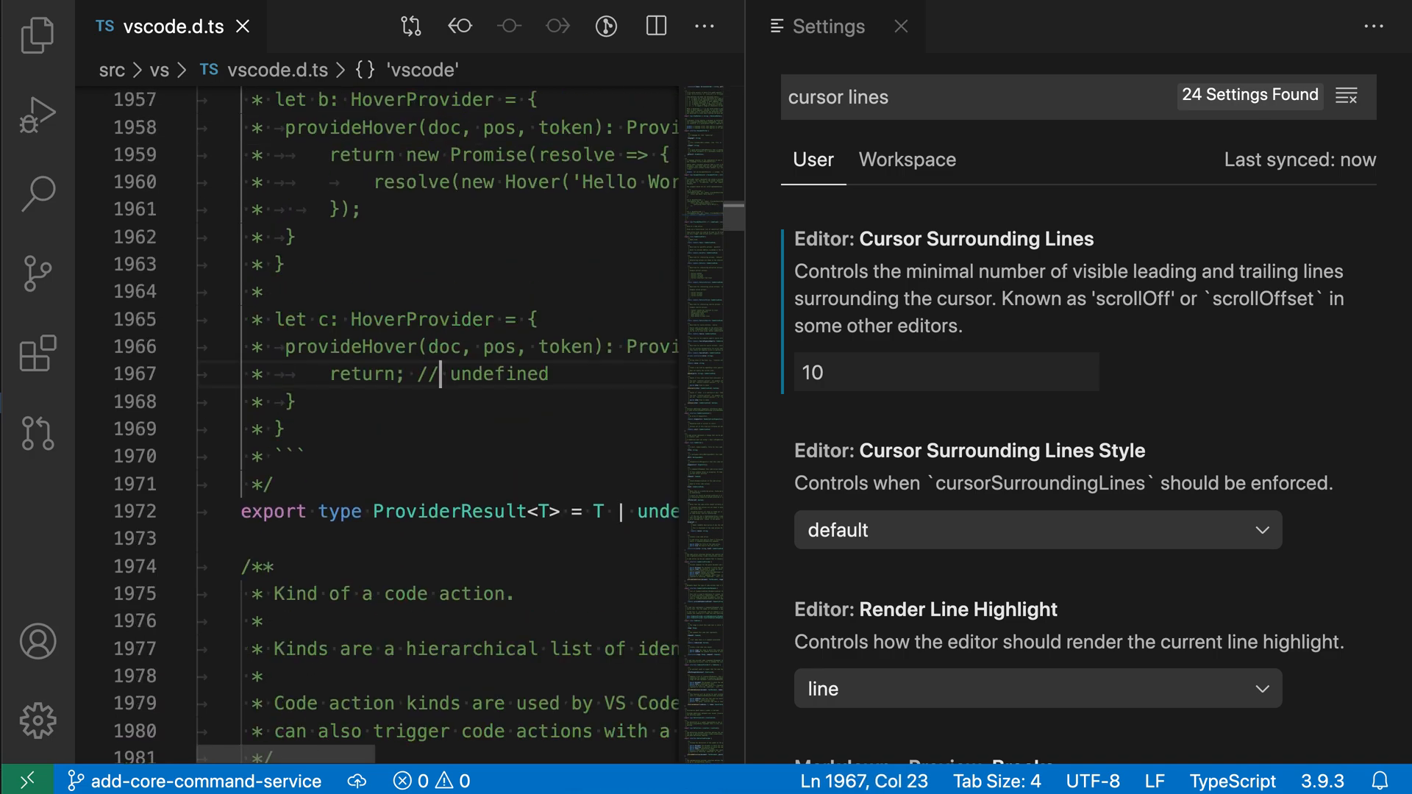
{"action": "left_click", "coordinate": [436, 475]}
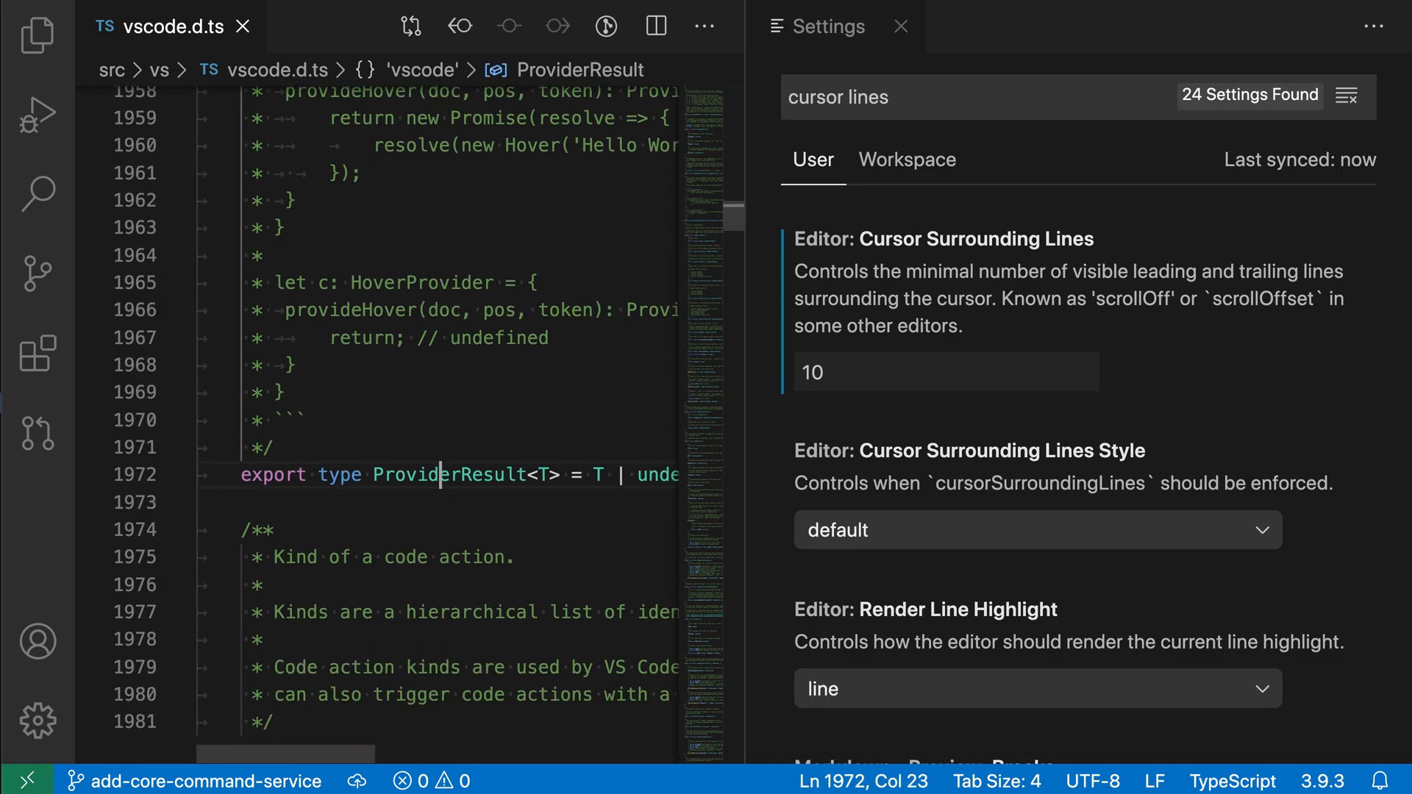
{"action": "left_click", "coordinate": [297, 374]}
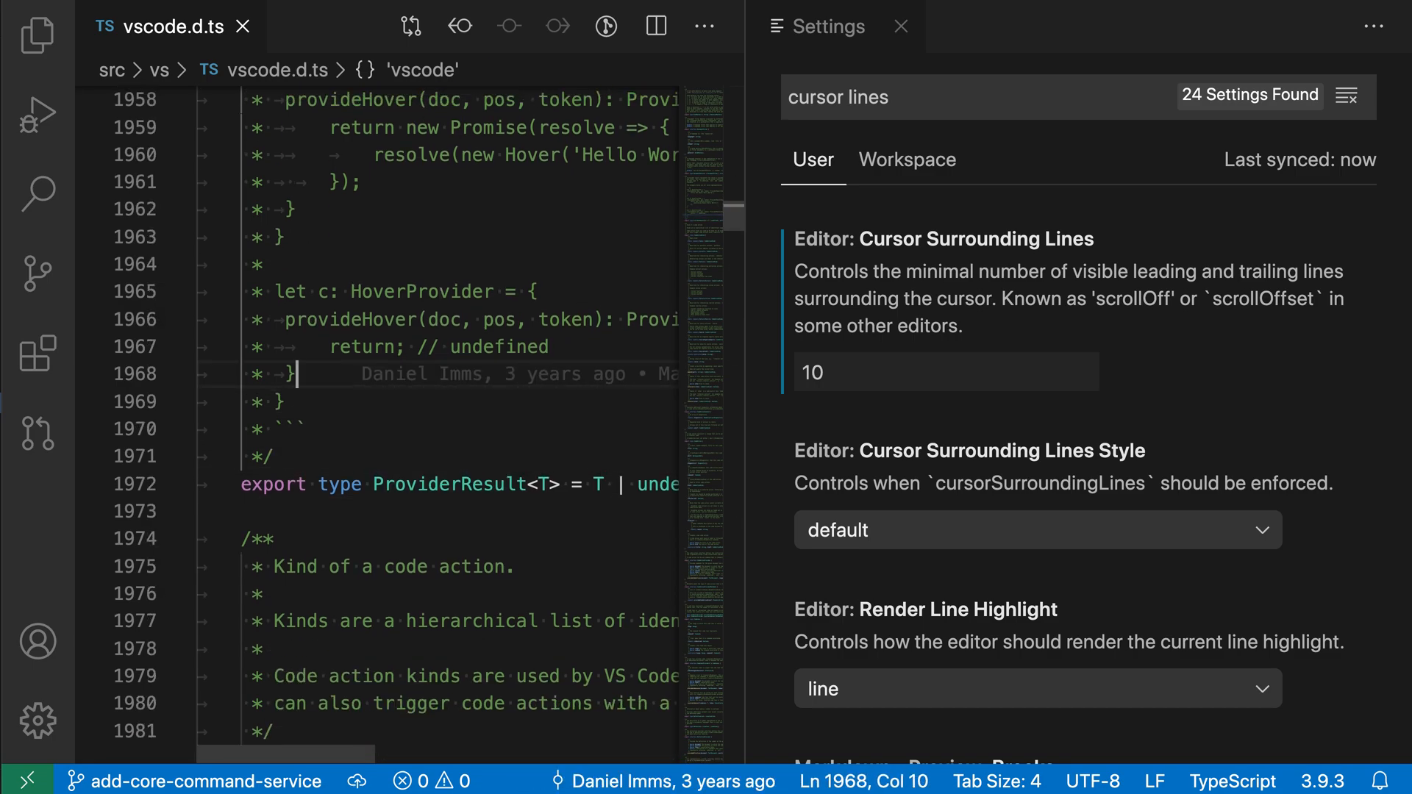